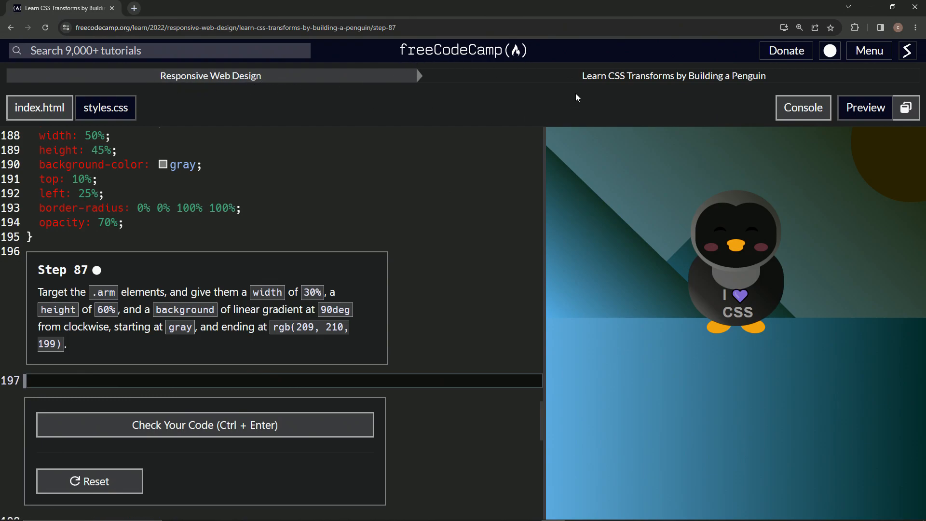
mouse_move(768, 88)
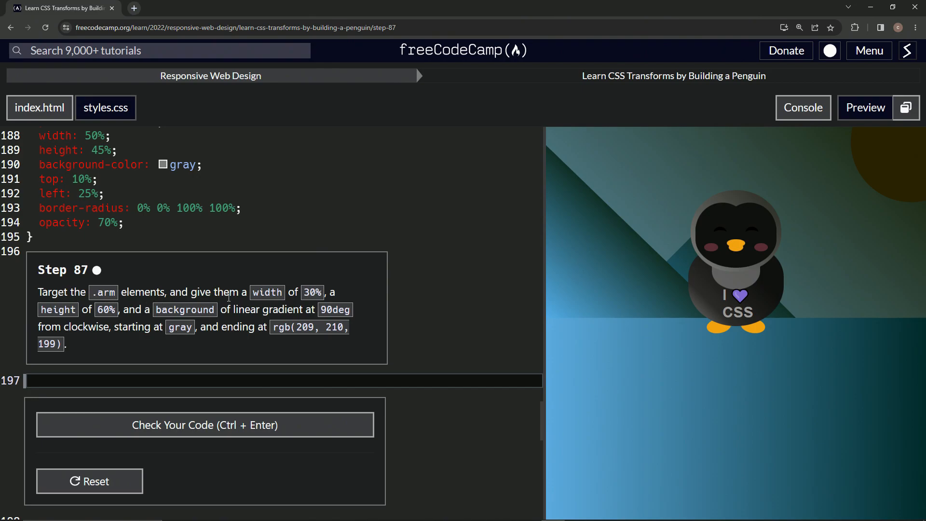
mouse_move(328, 298)
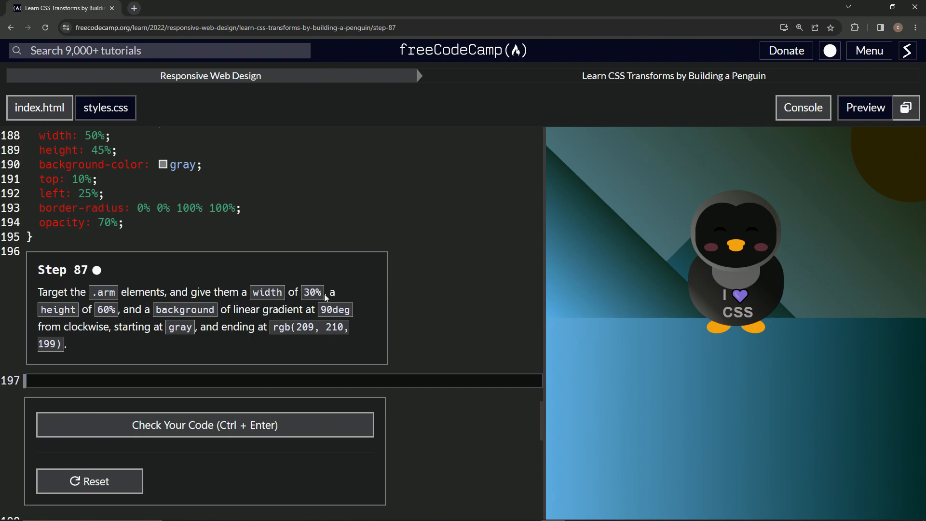
mouse_move(115, 304)
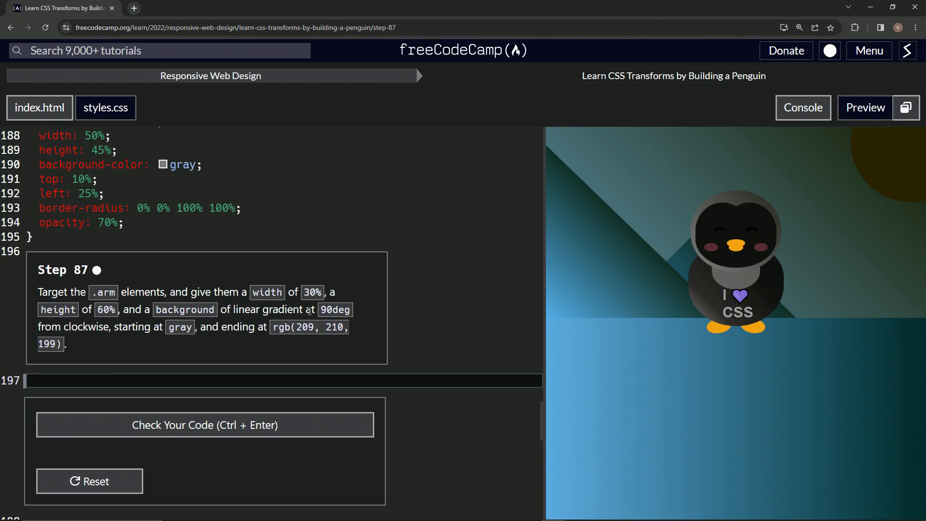
mouse_move(171, 351)
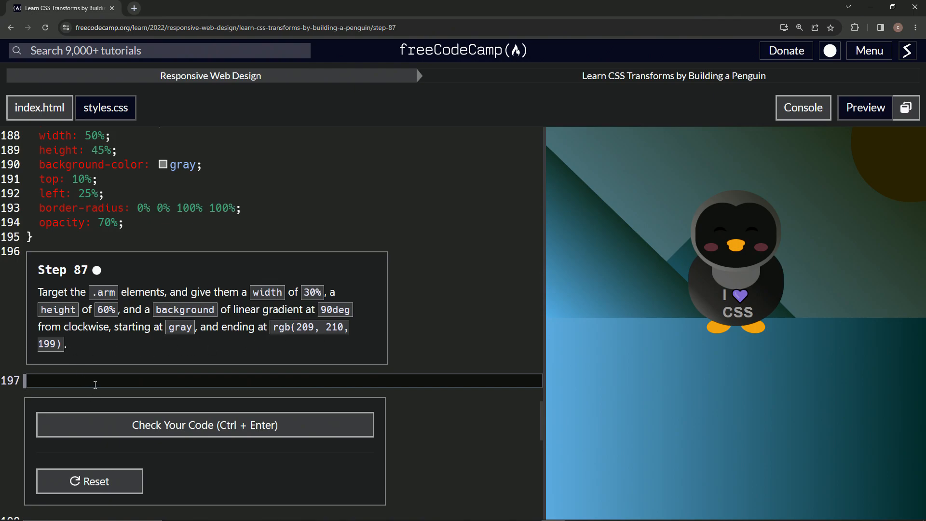
text(.arm {)
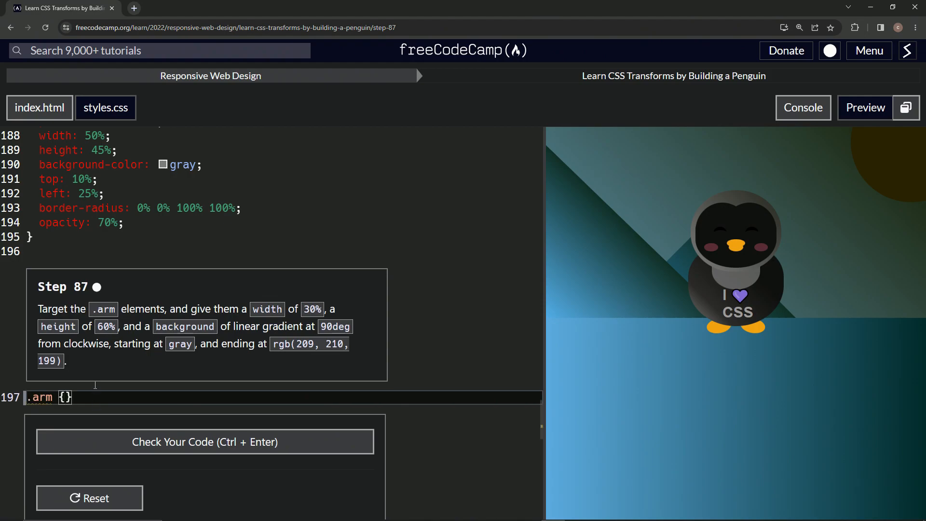
text(width:)
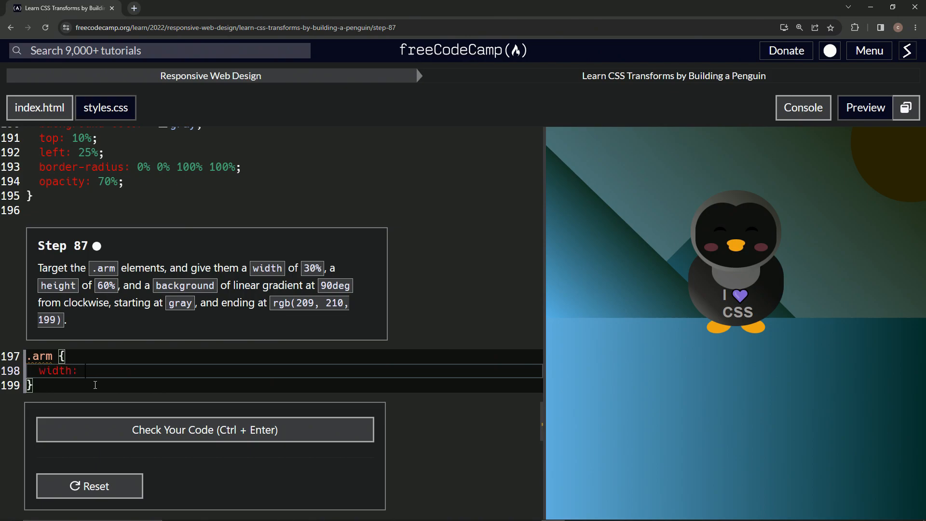
text(30)
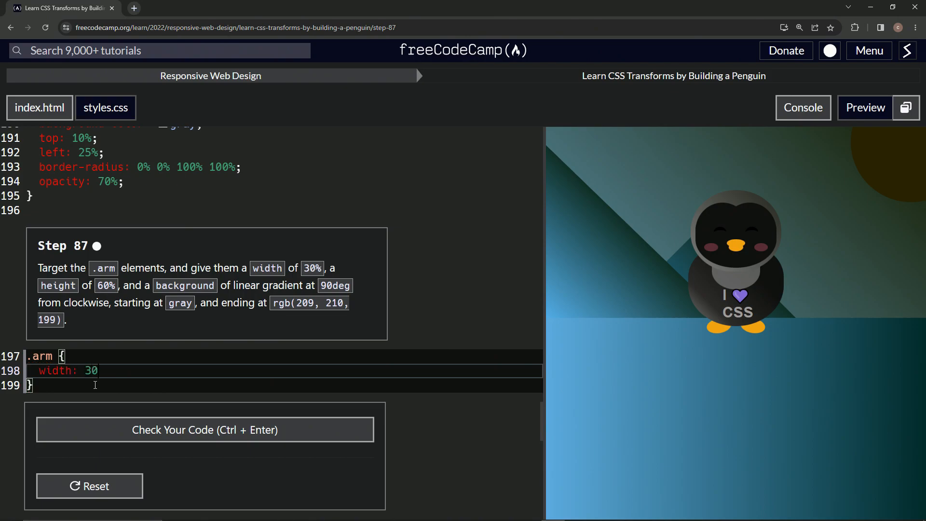
text(%;)
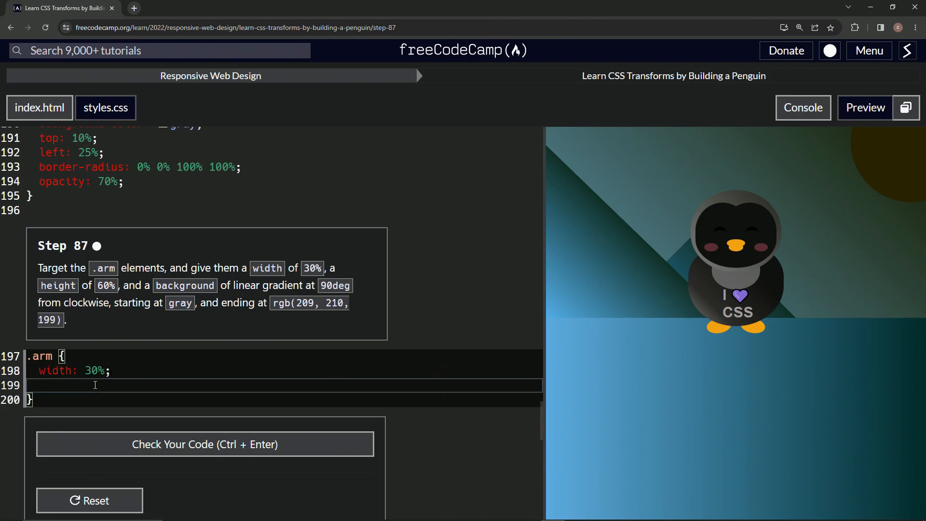
text(height:)
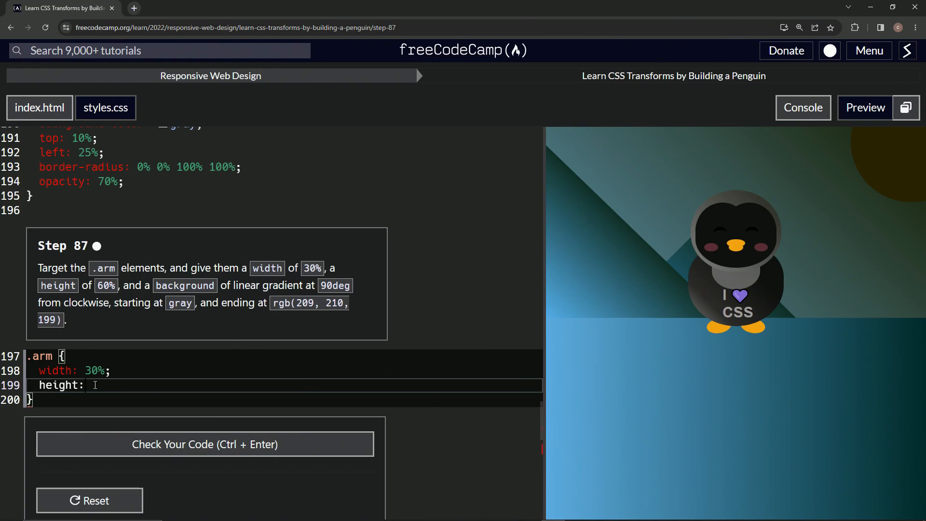
text(60%;)
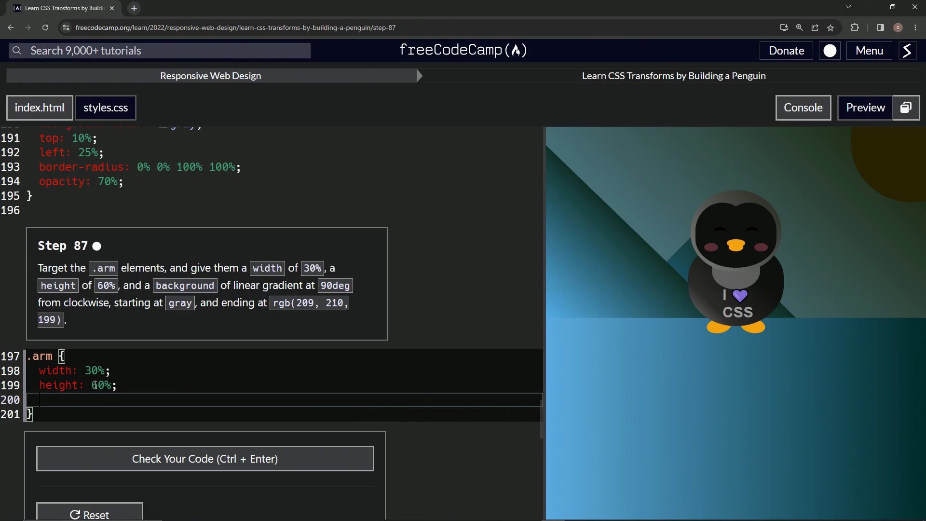
text(background)
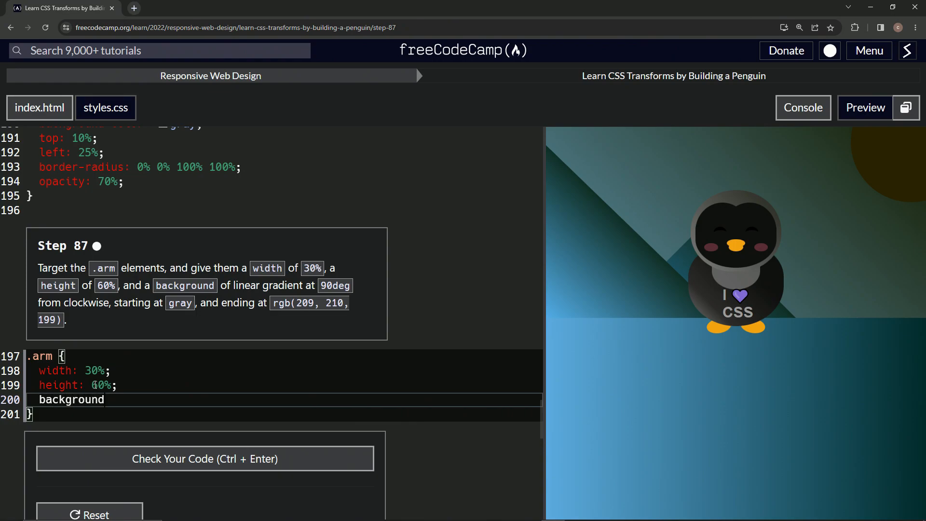
text(: li)
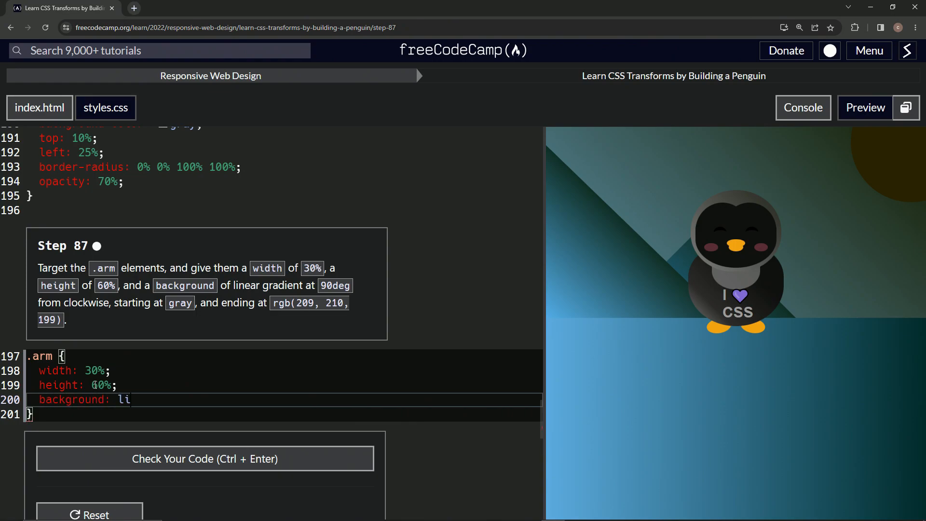
text(near-)
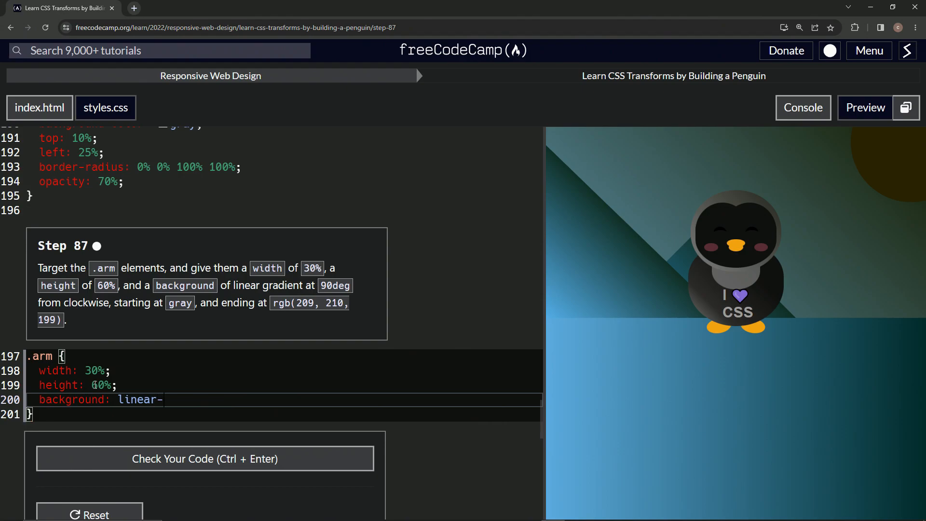
text(gradien)
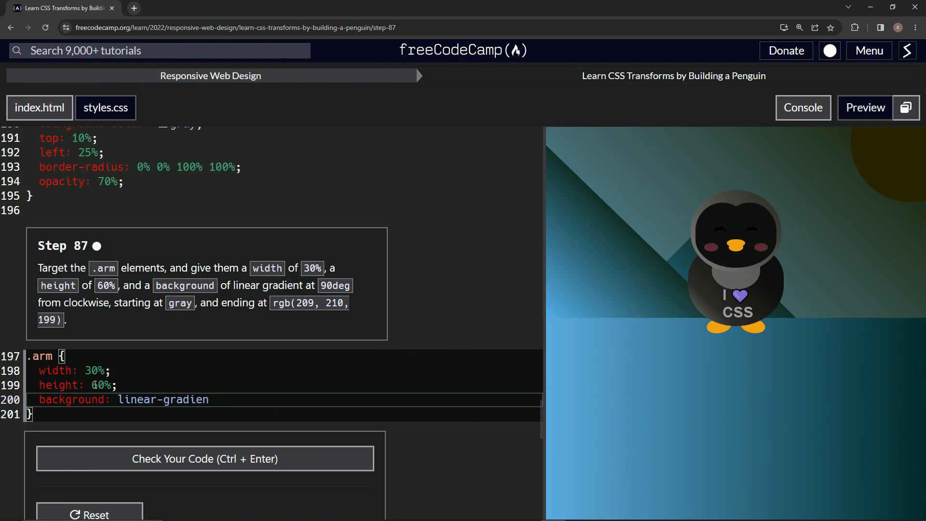
text(()
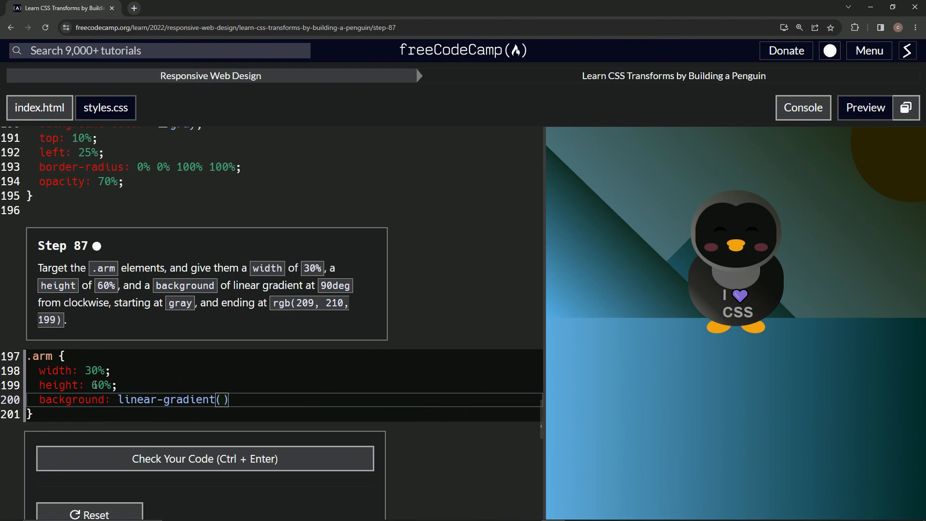
text(0)
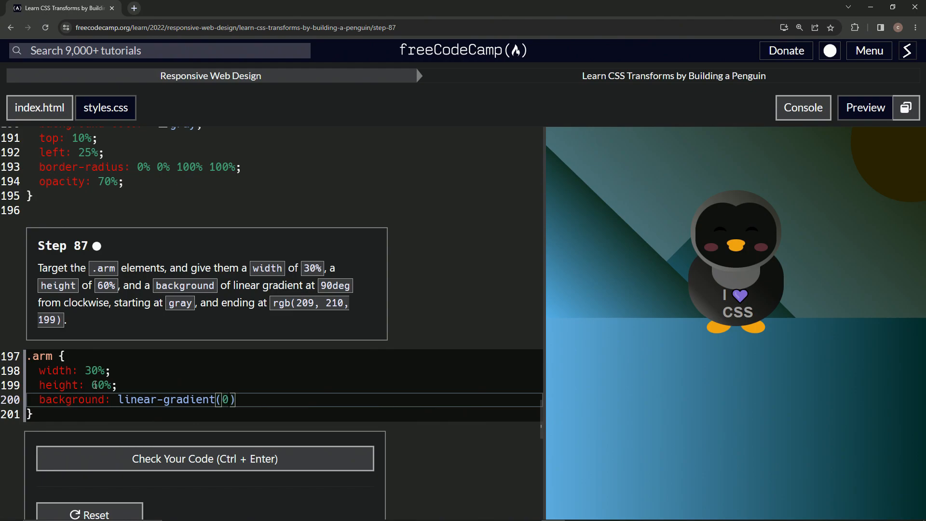
text(8)
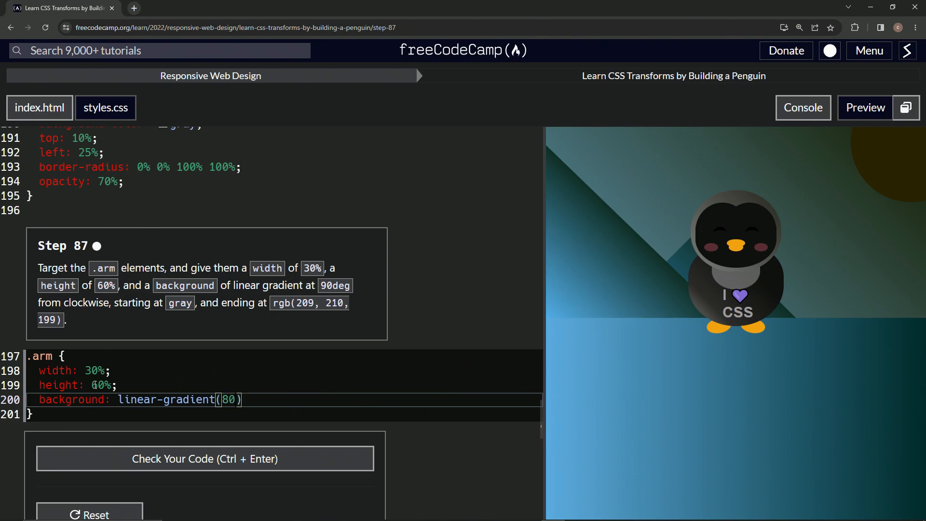
text(9)
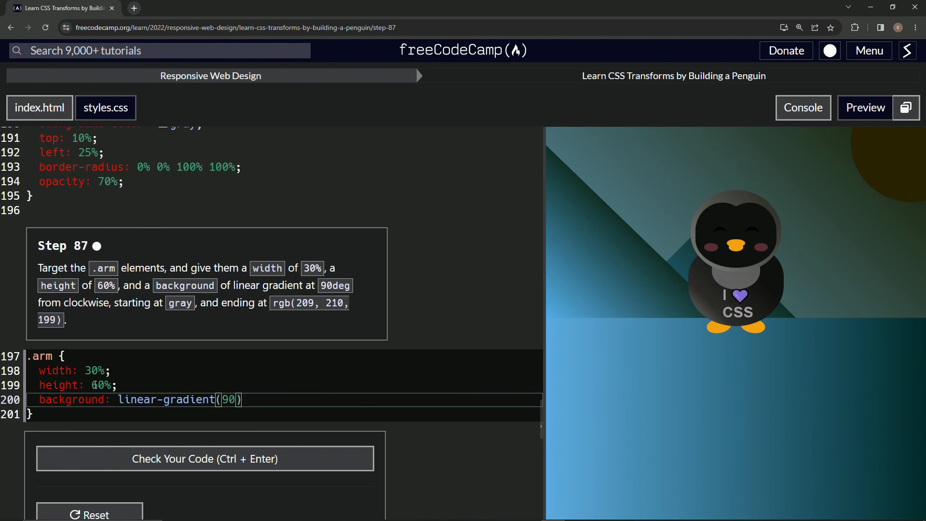
text(deg)
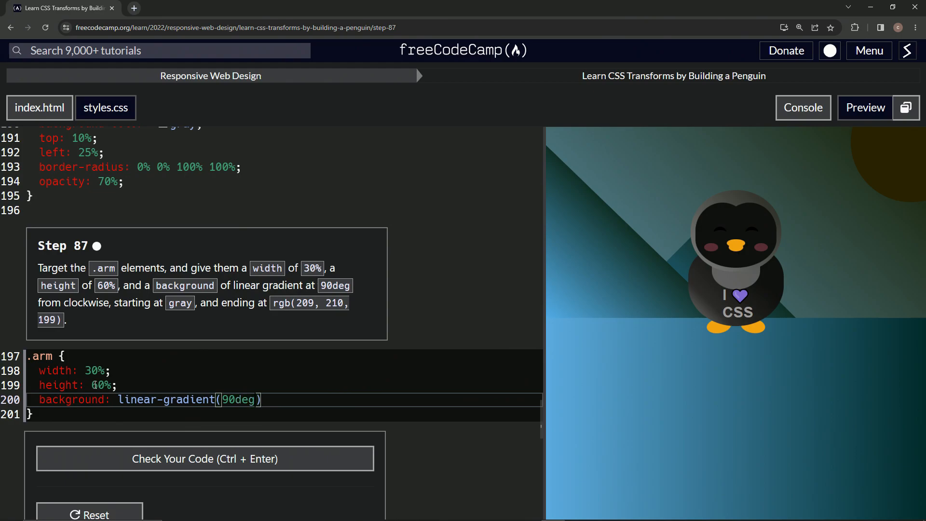
text(,)
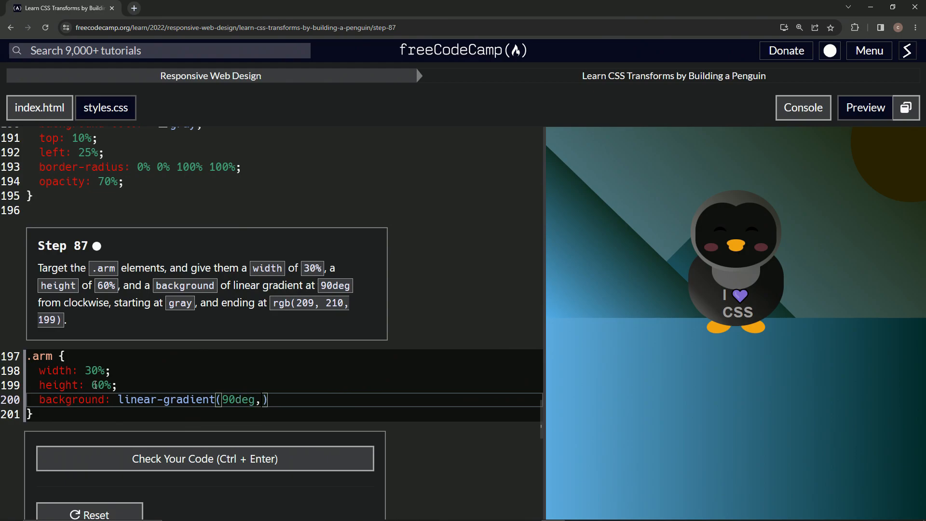
text(gray)
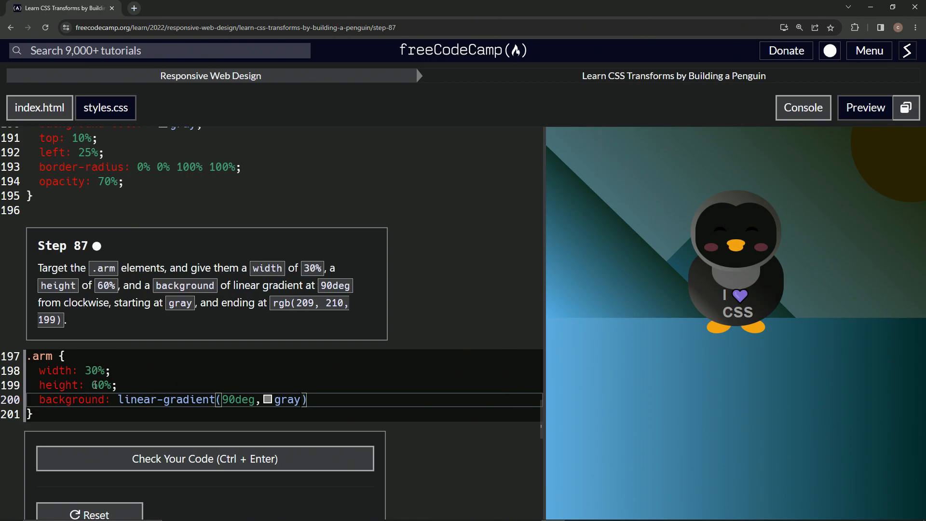
text(.)
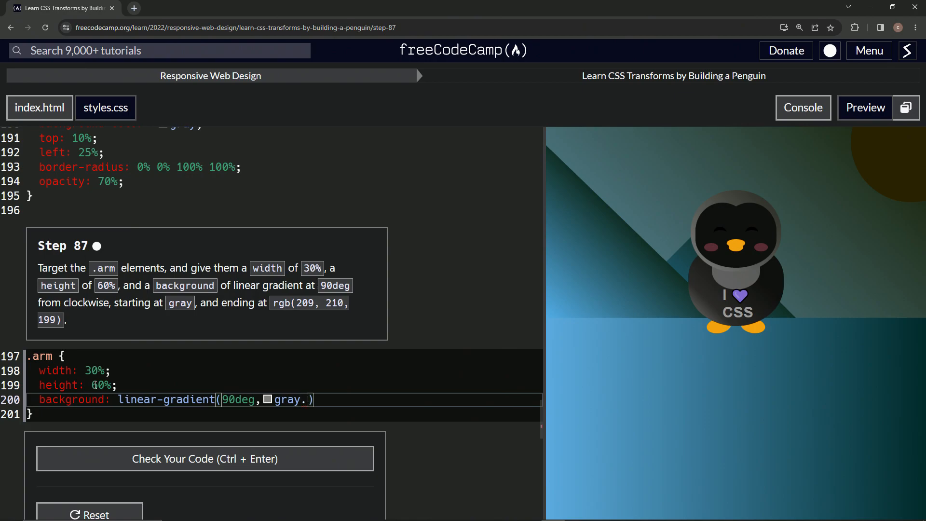
text(,)
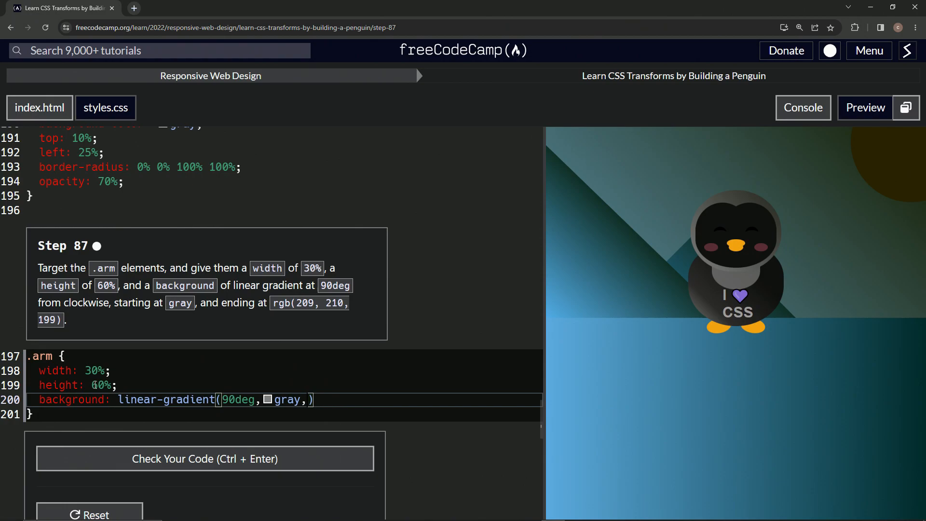
text(rgb()
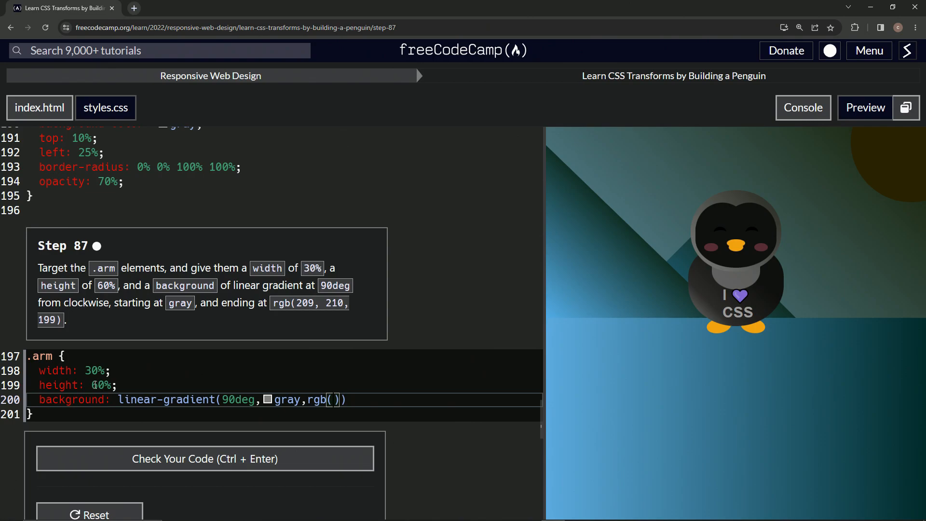
text(209,)
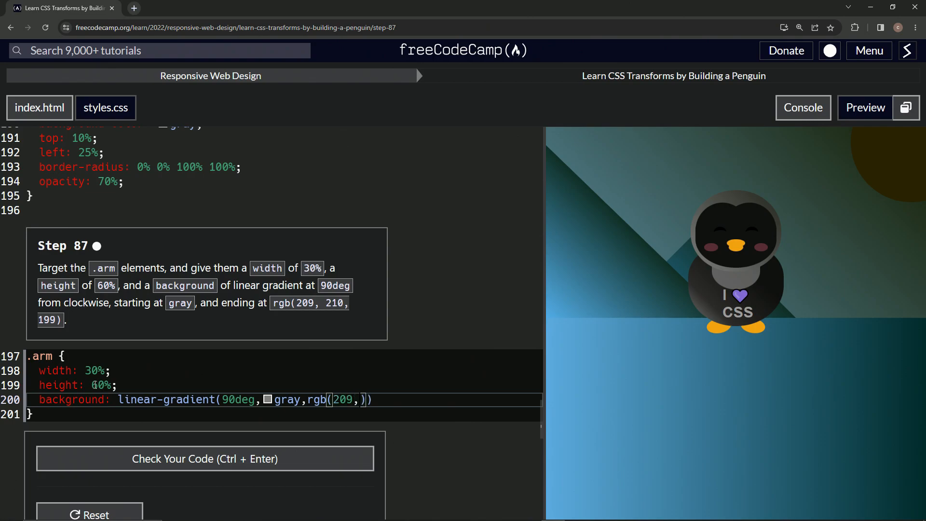
text(210,)
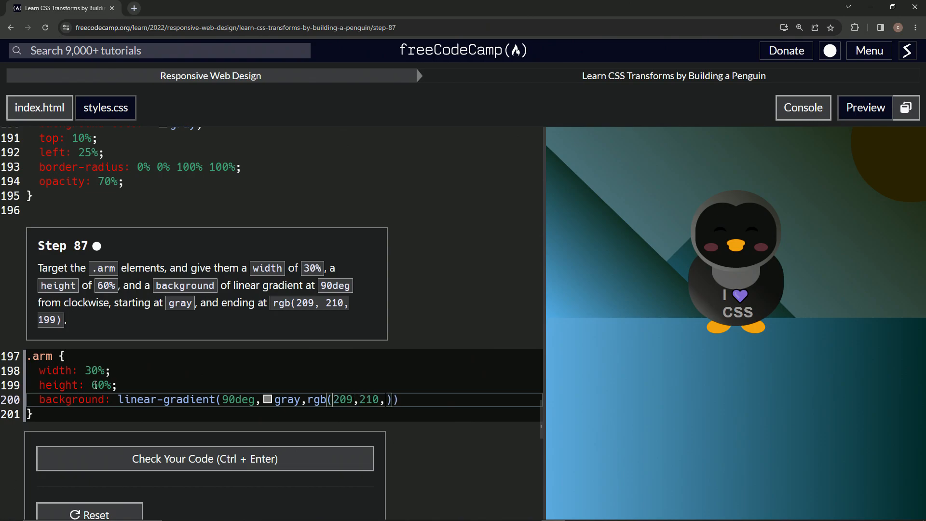
text(199)
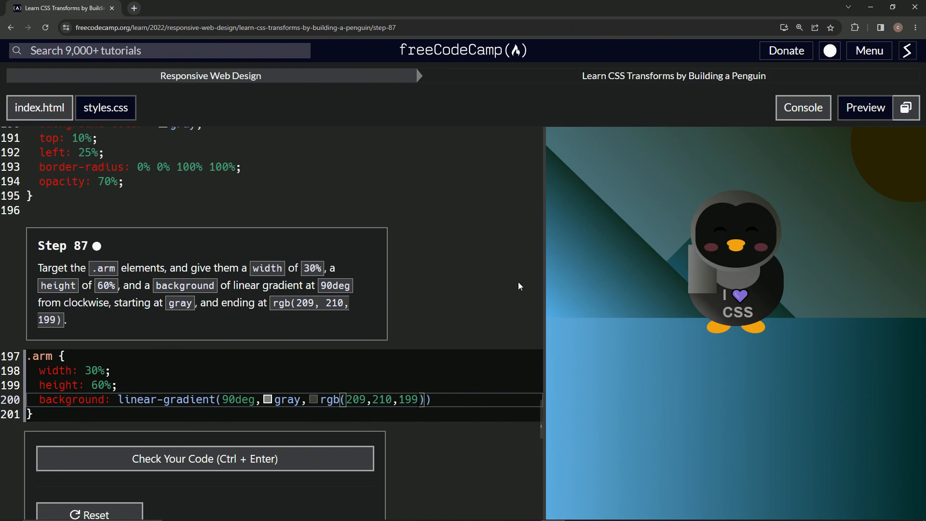
mouse_move(701, 279)
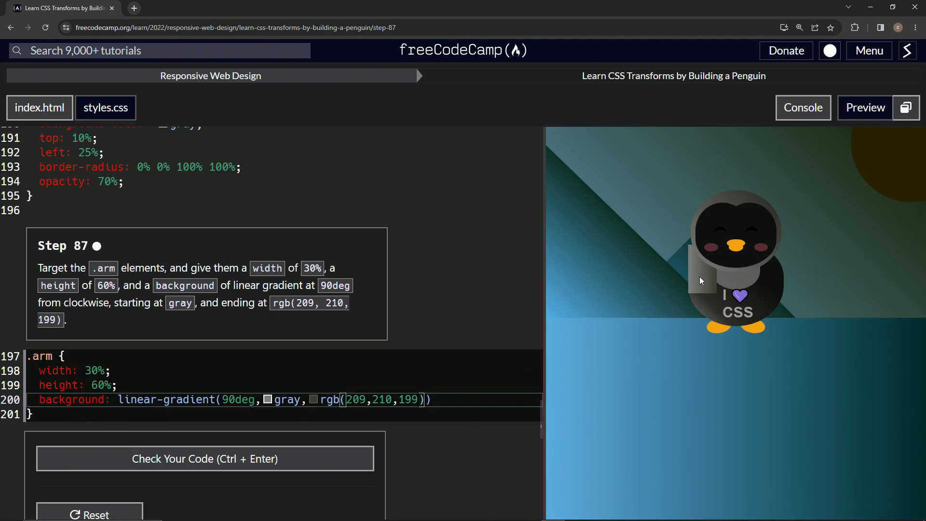
mouse_move(688, 278)
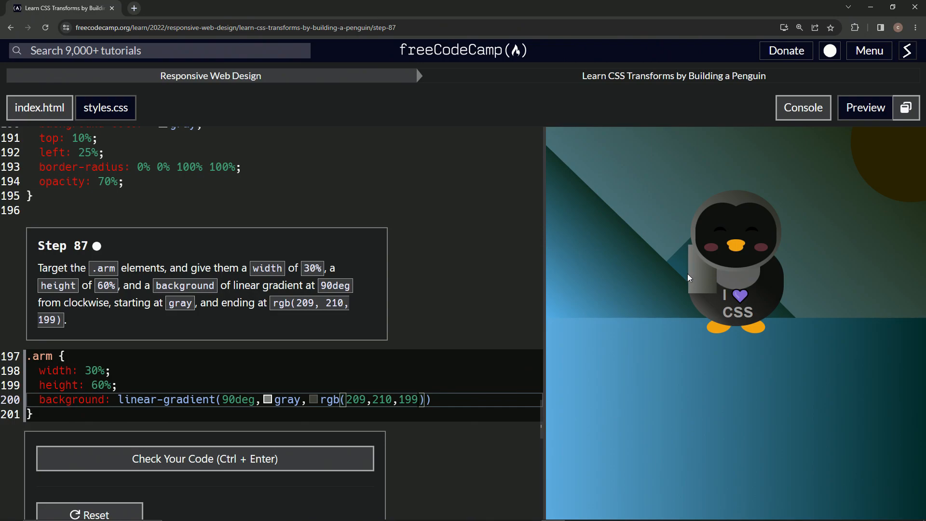
mouse_move(714, 279)
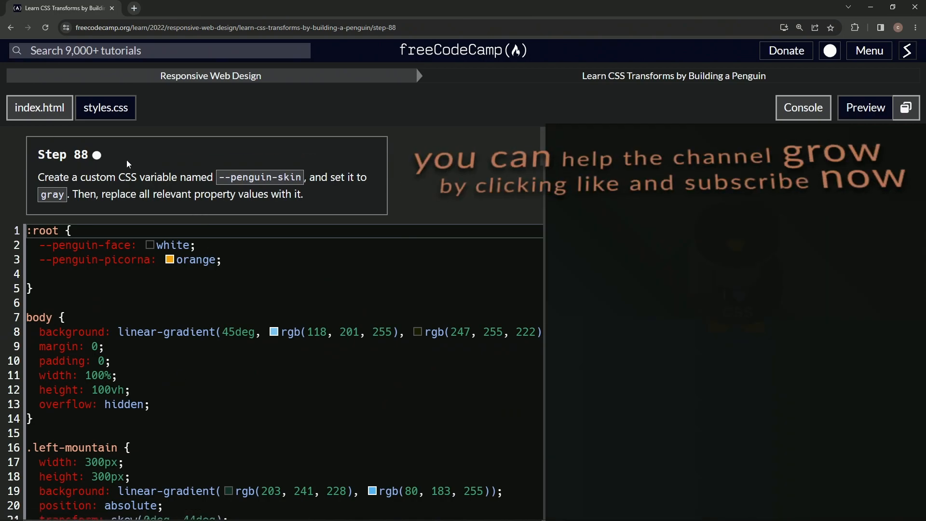
mouse_move(190, 170)
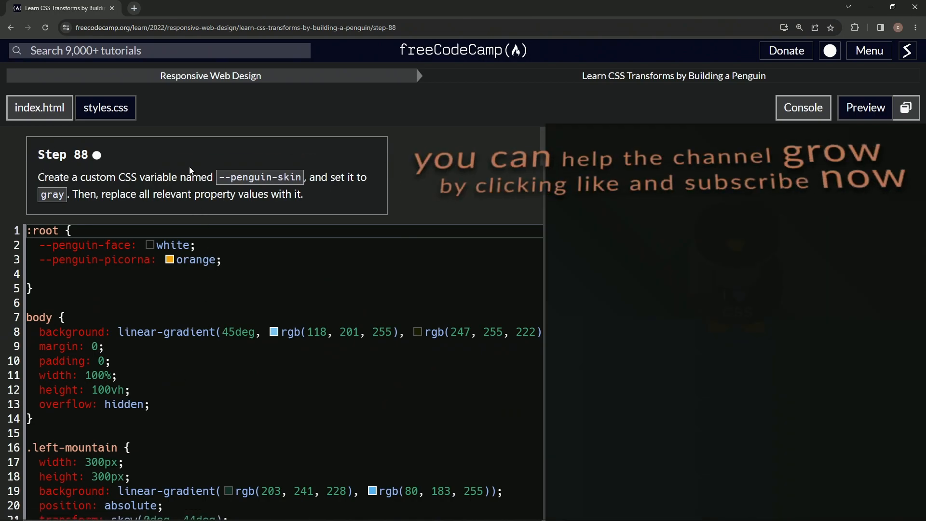